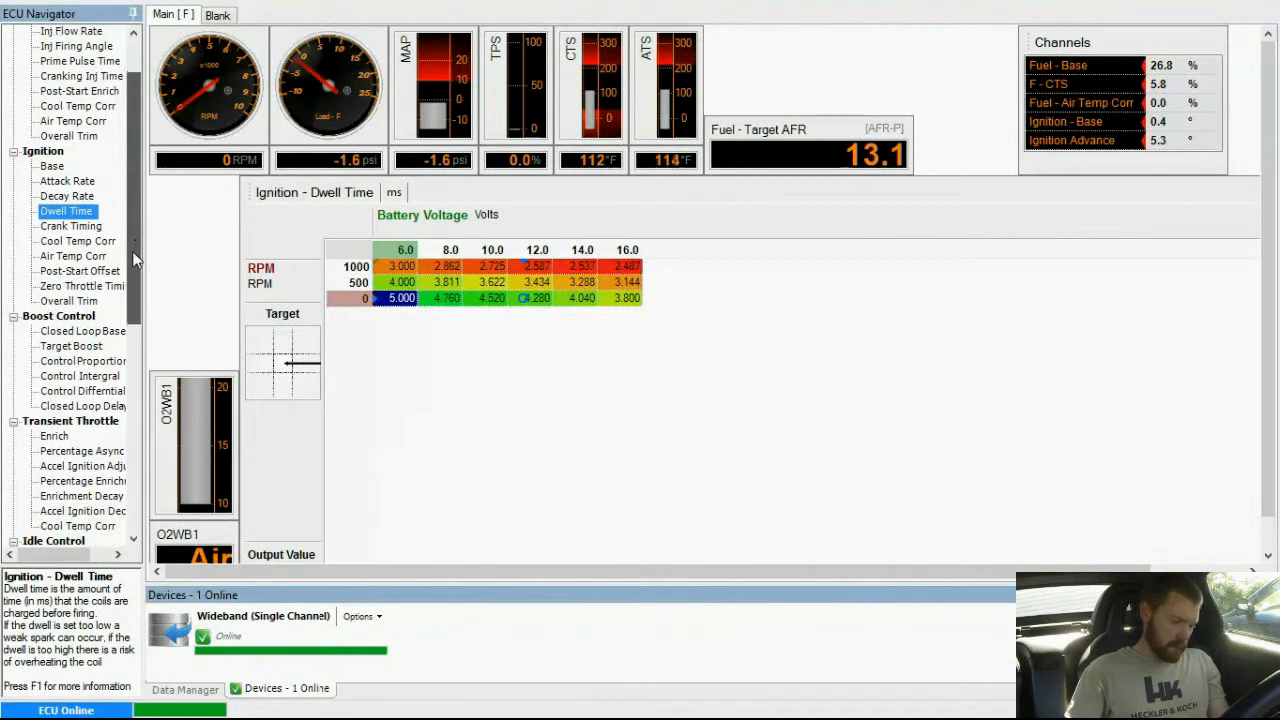
# Step: Switch from the ignition dwell table to the Boost Control closed-loop base duty table
pyautogui.click(82, 332)
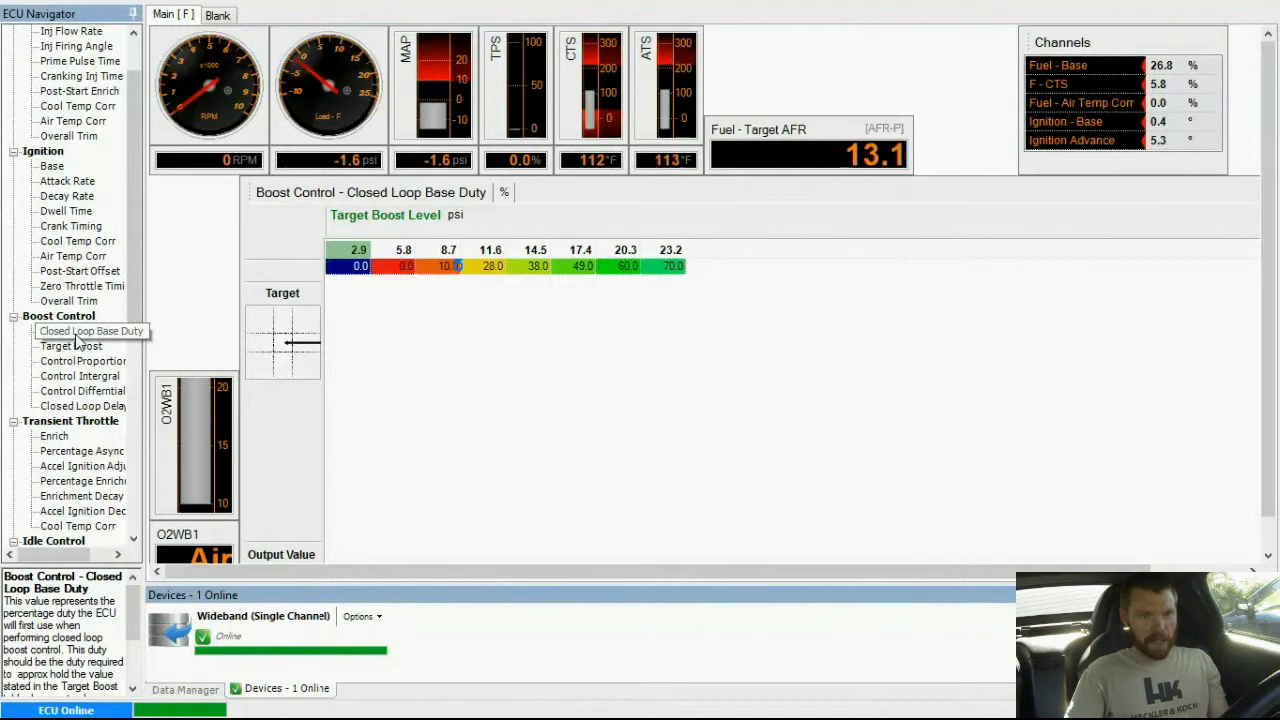
pyautogui.click(84, 332)
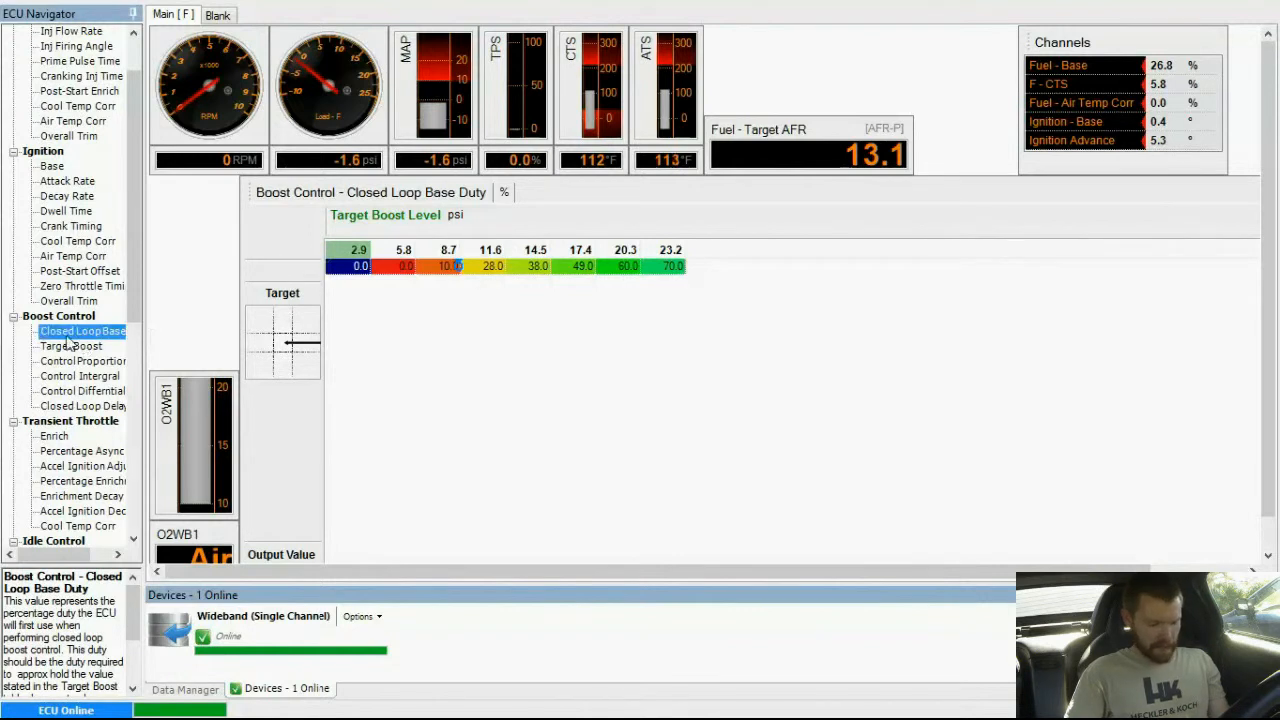
pyautogui.moveTo(24, 388)
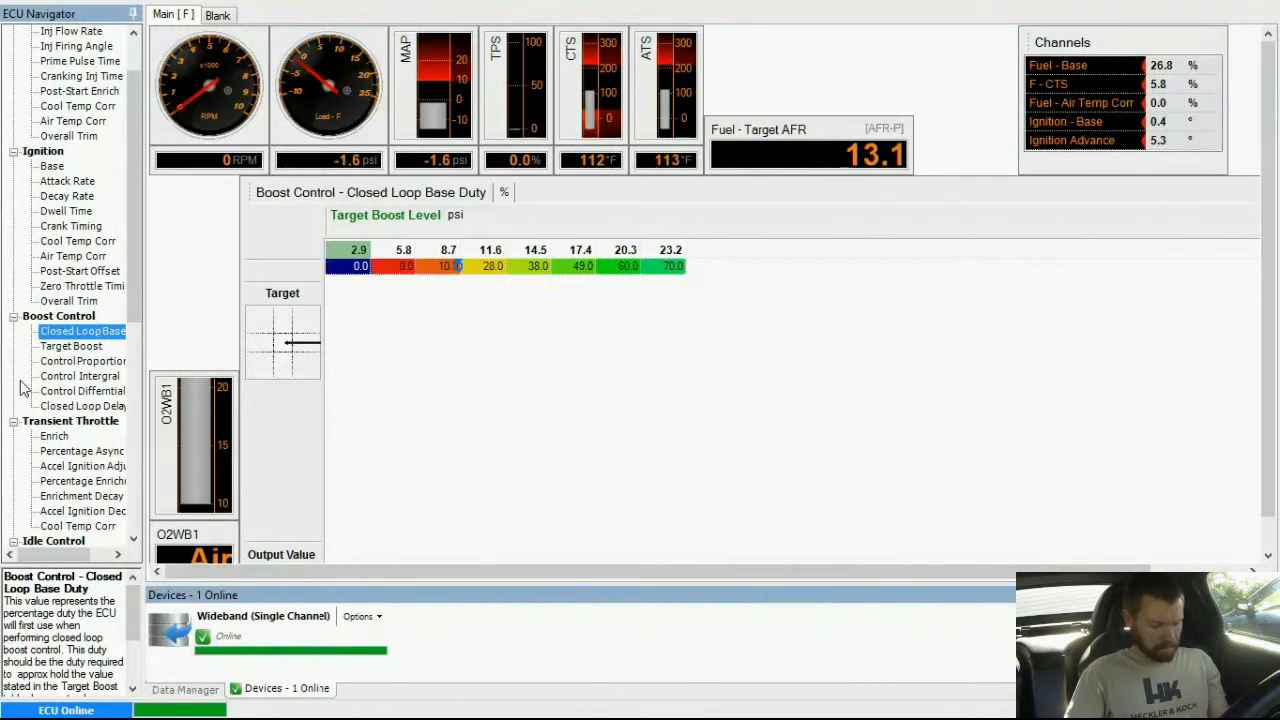
# Step: Review the target boost table (flat 10.0 psi across RPM), then the proportional gain of 1.0
pyautogui.click(72, 346)
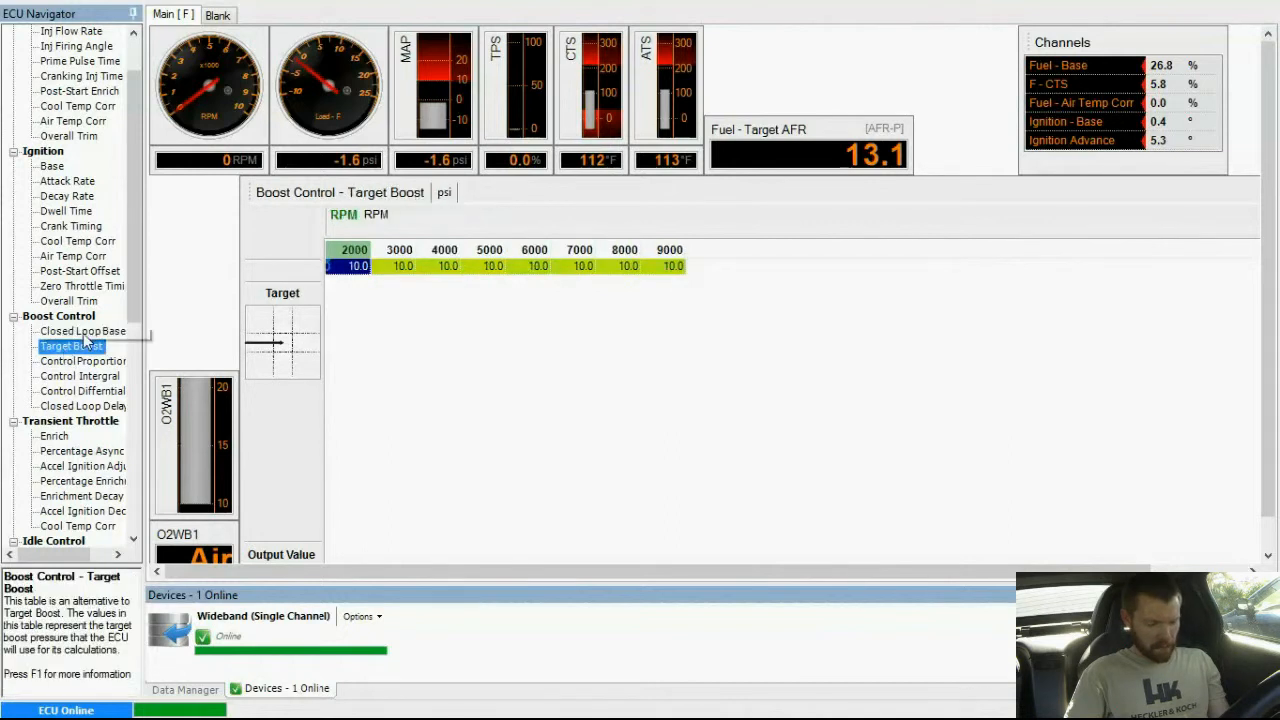
pyautogui.click(84, 332)
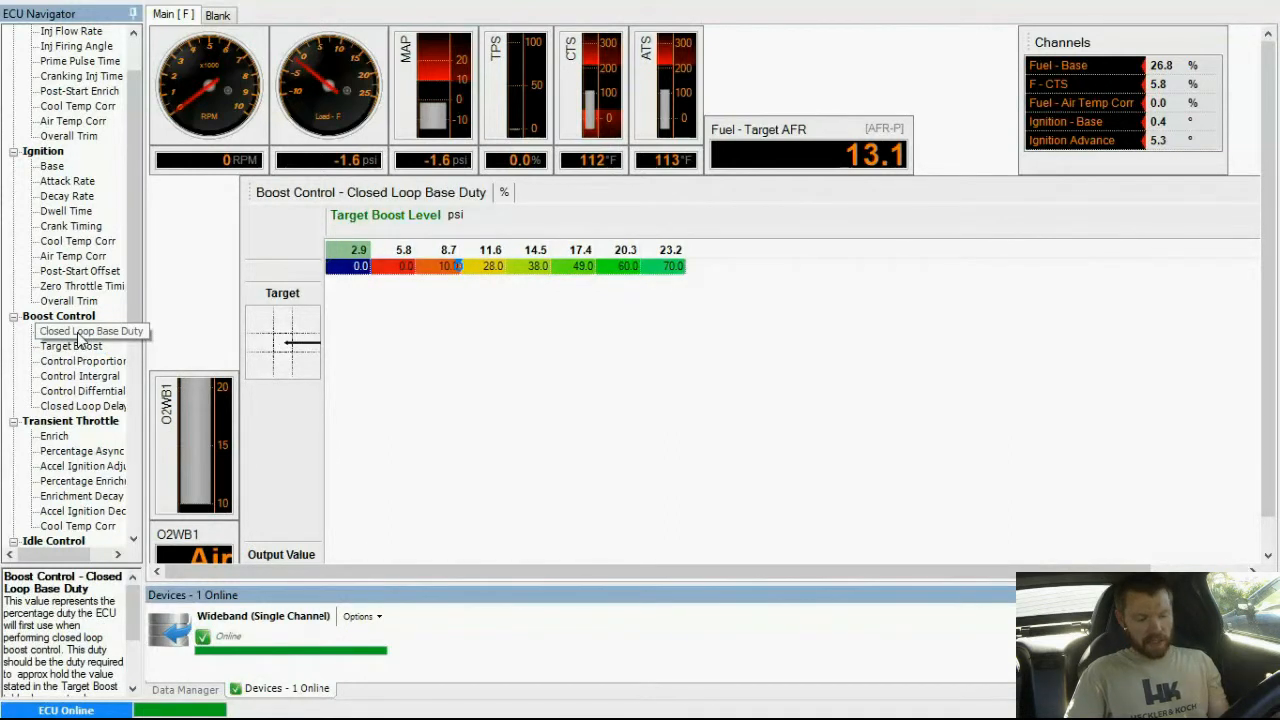
pyautogui.click(70, 346)
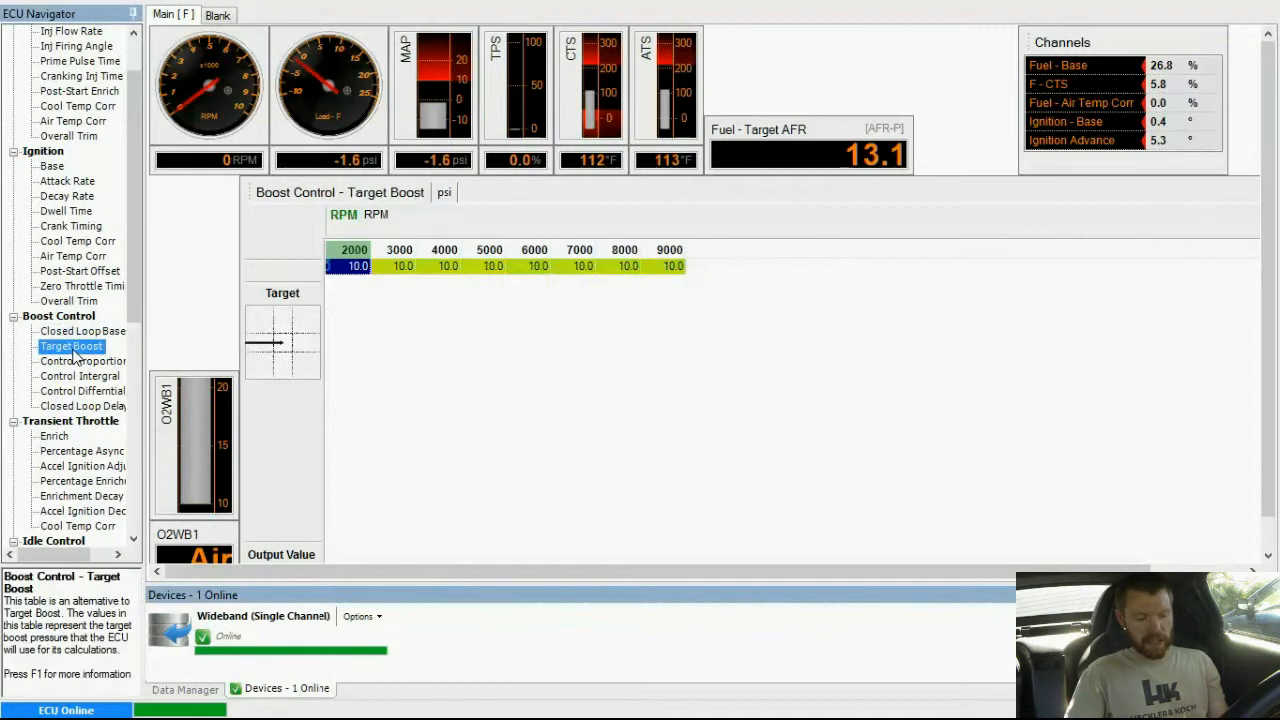
pyautogui.moveTo(518, 270)
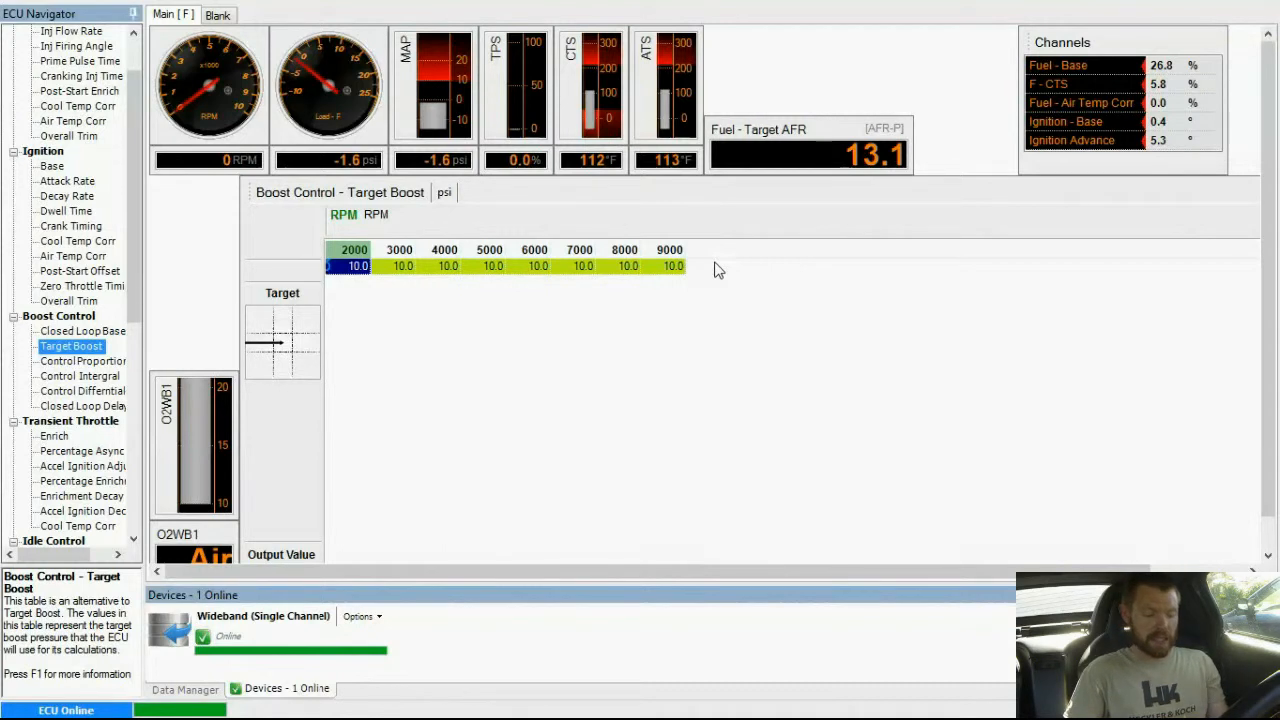
pyautogui.moveTo(308, 308)
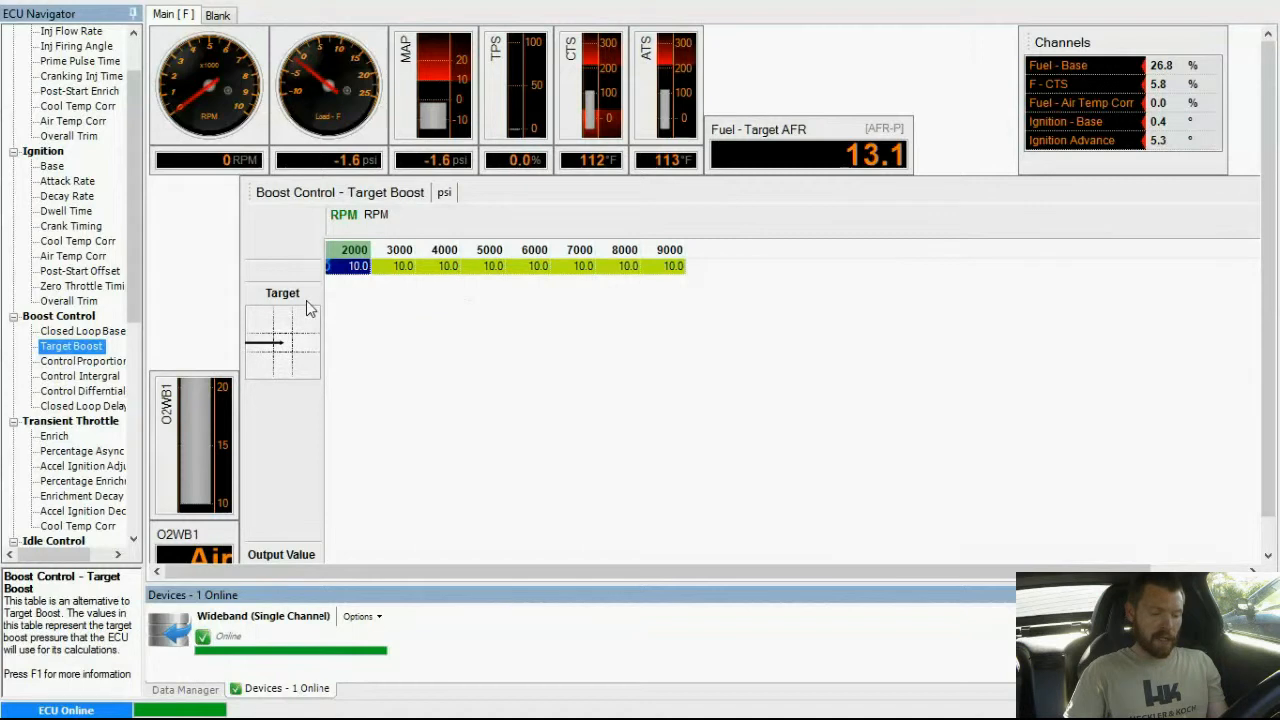
pyautogui.click(80, 360)
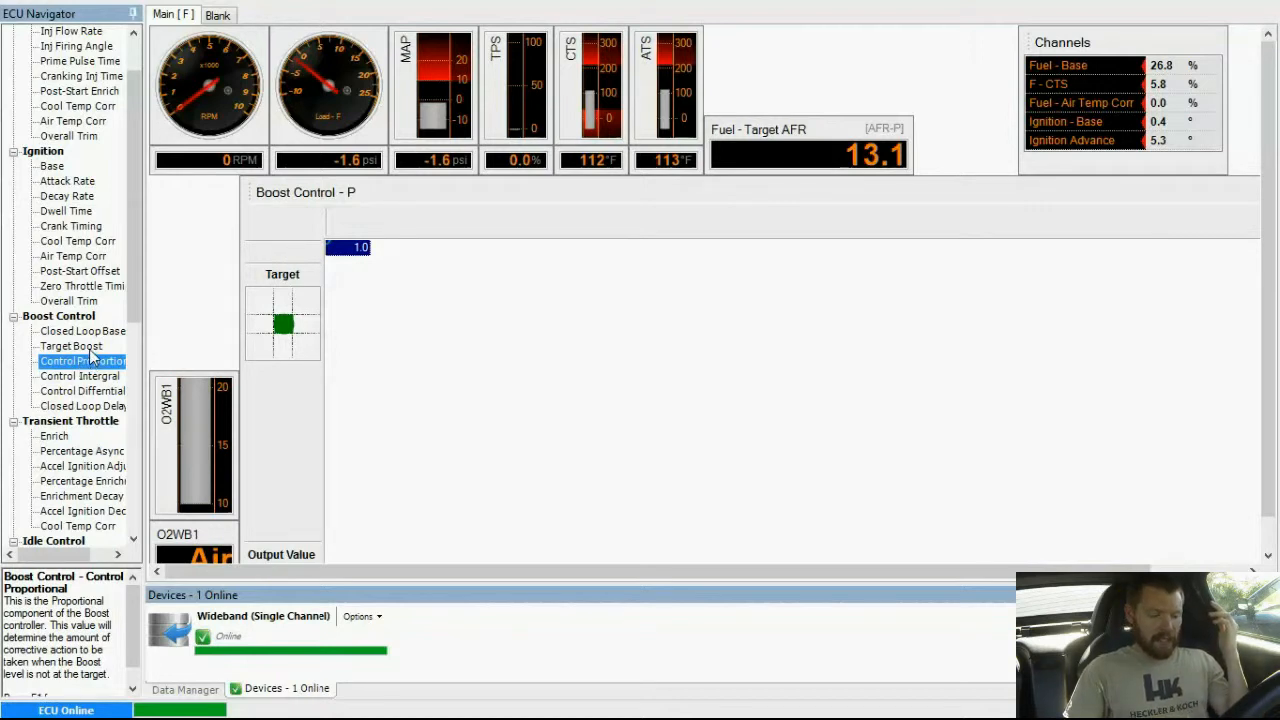
pyautogui.click(72, 344)
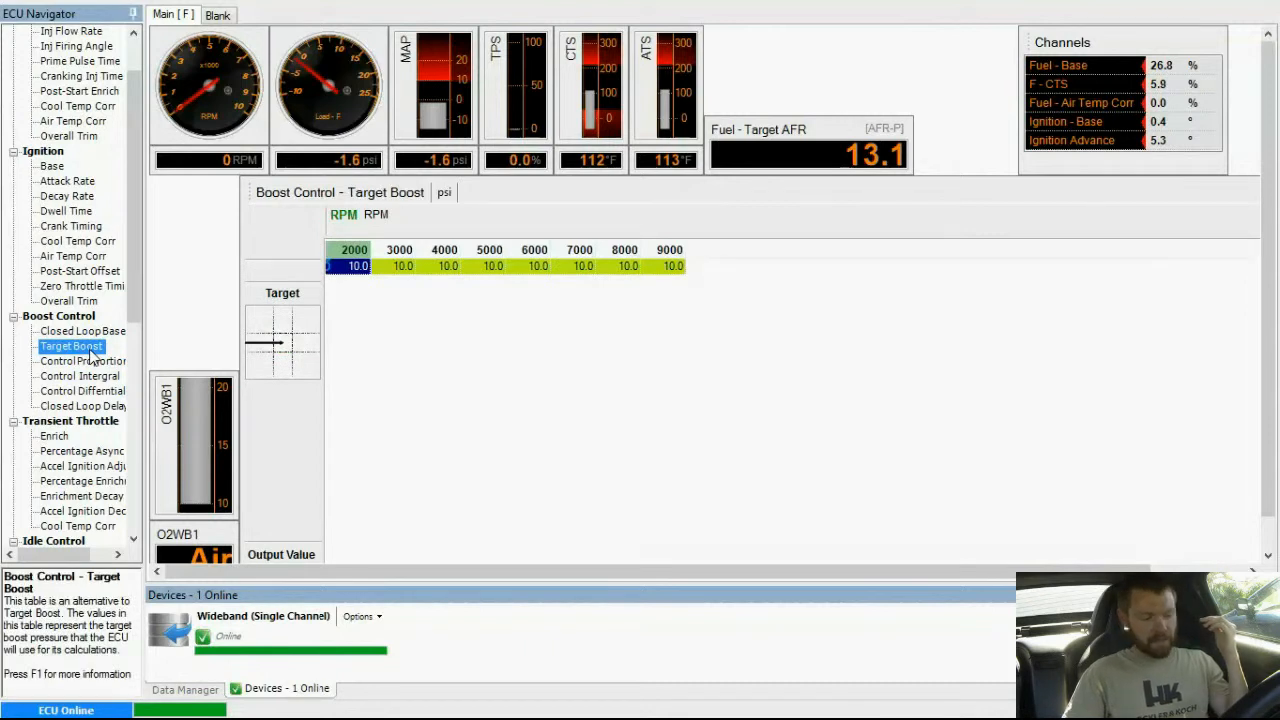
pyautogui.click(82, 360)
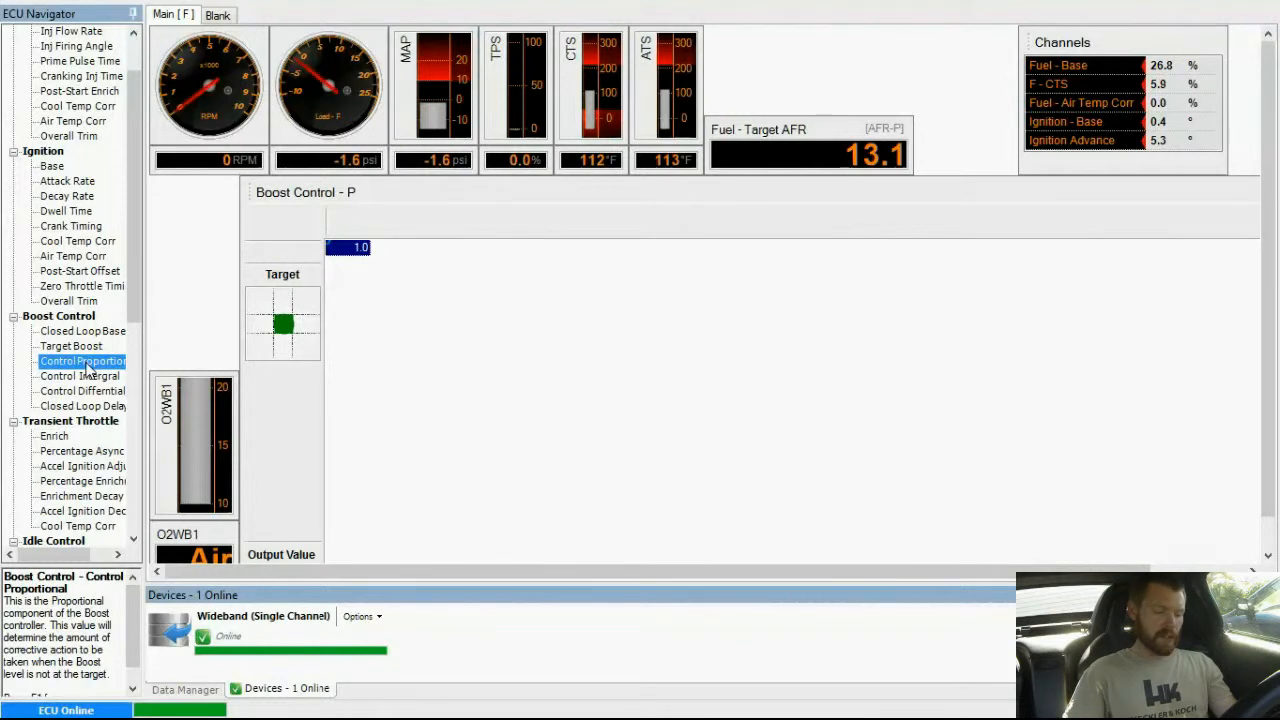
pyautogui.click(80, 376)
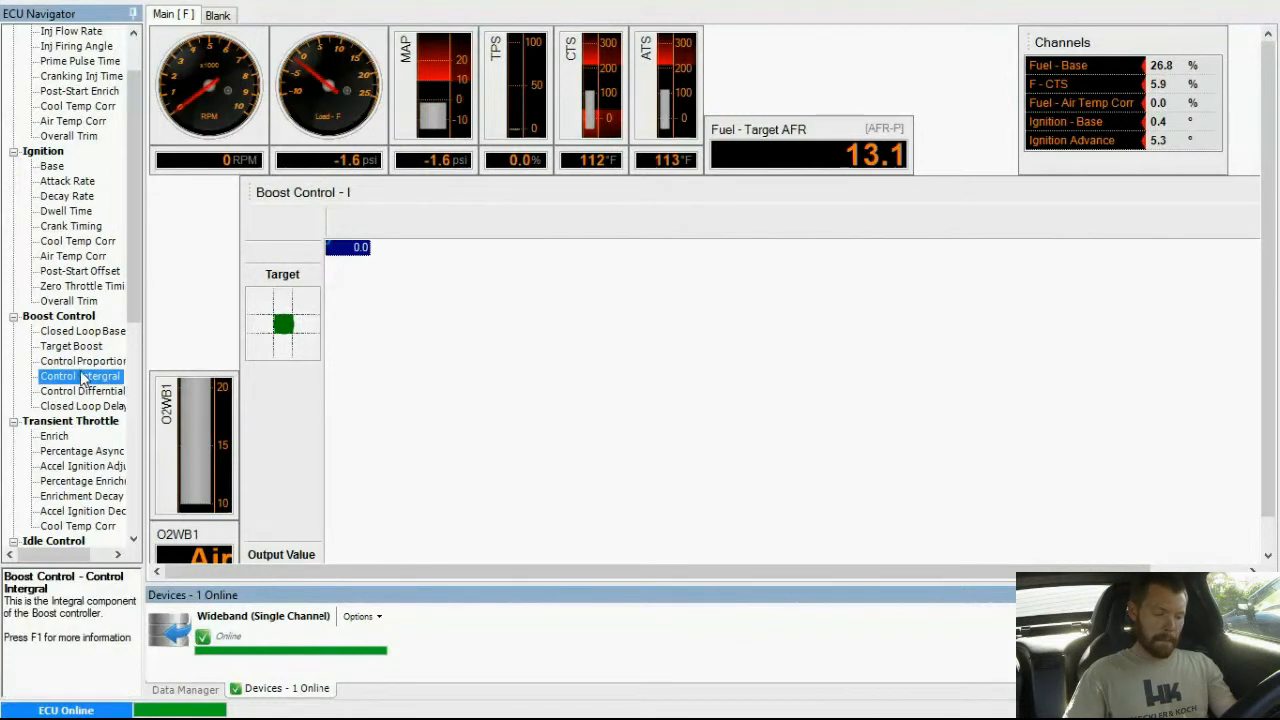
pyautogui.click(80, 360)
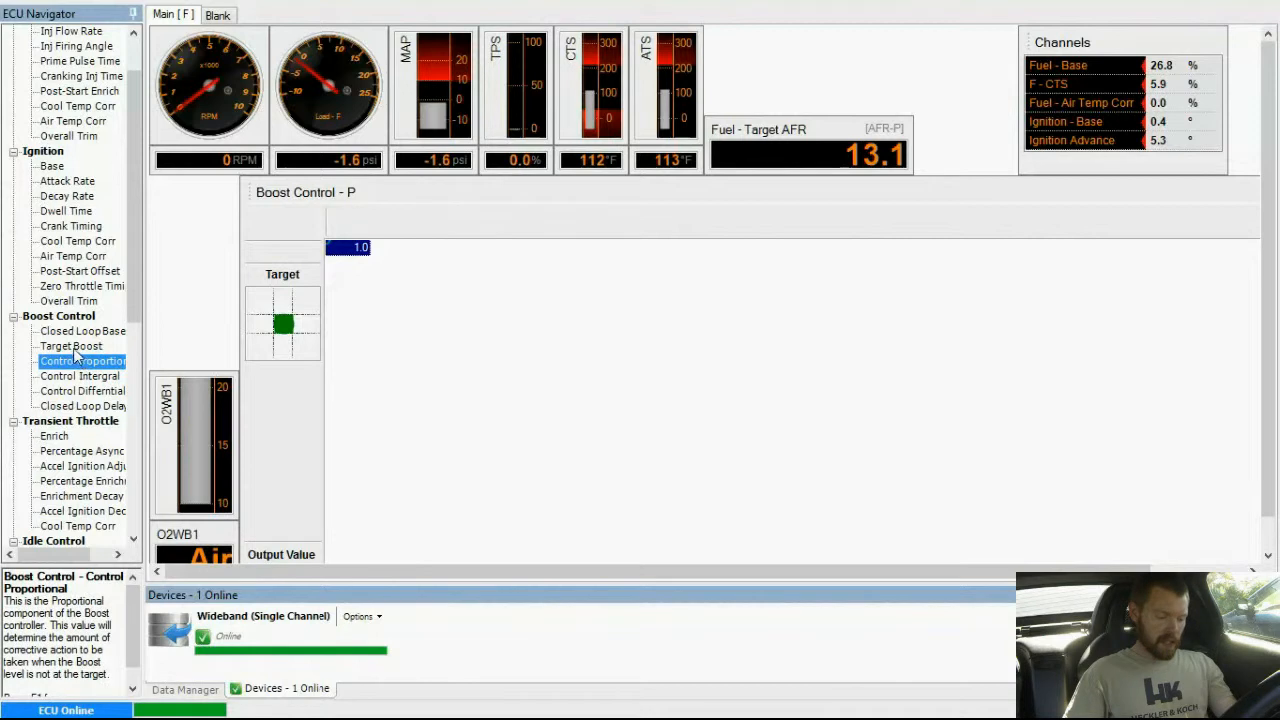
pyautogui.click(70, 346)
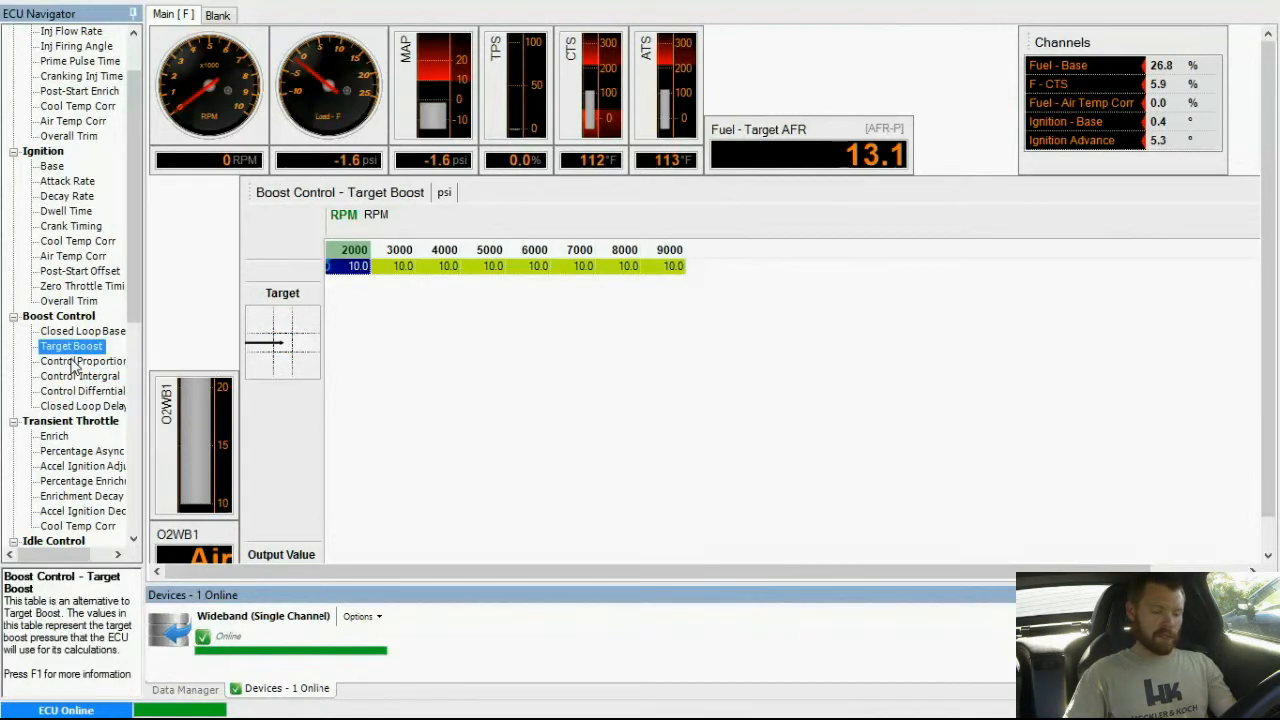
pyautogui.click(82, 360)
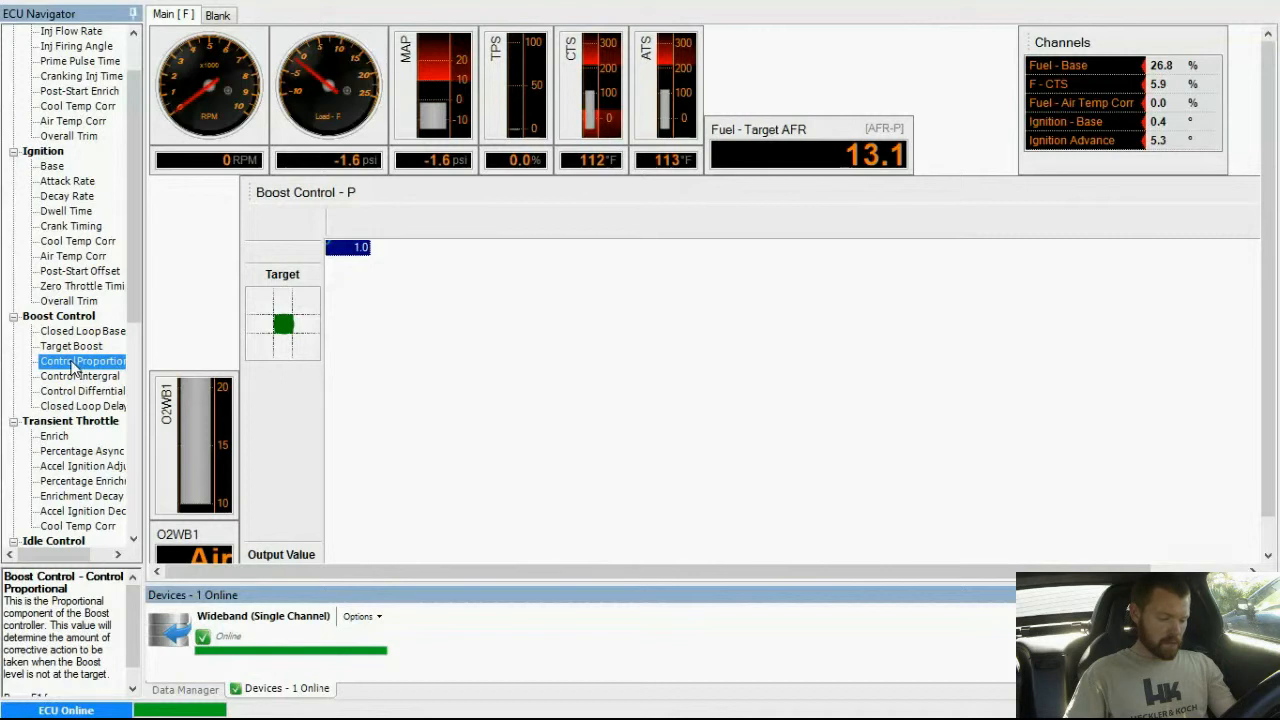
pyautogui.moveTo(88, 392)
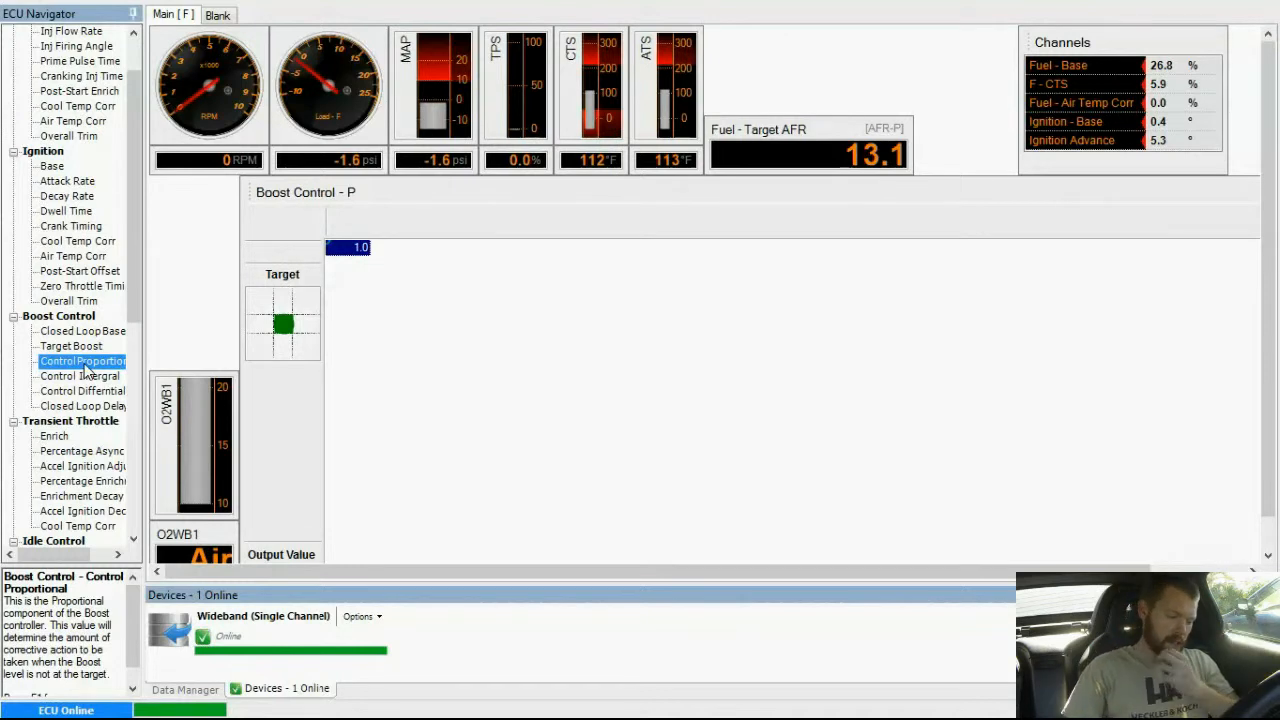
pyautogui.click(80, 376)
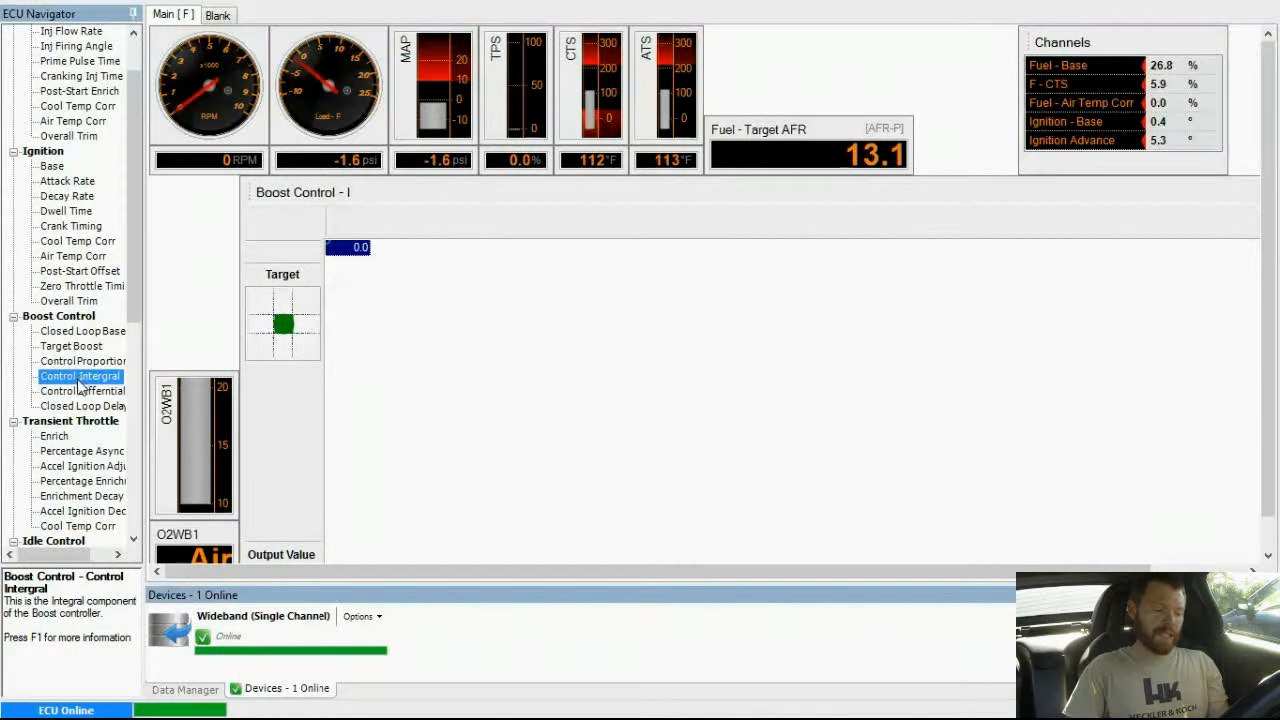
pyautogui.click(80, 360)
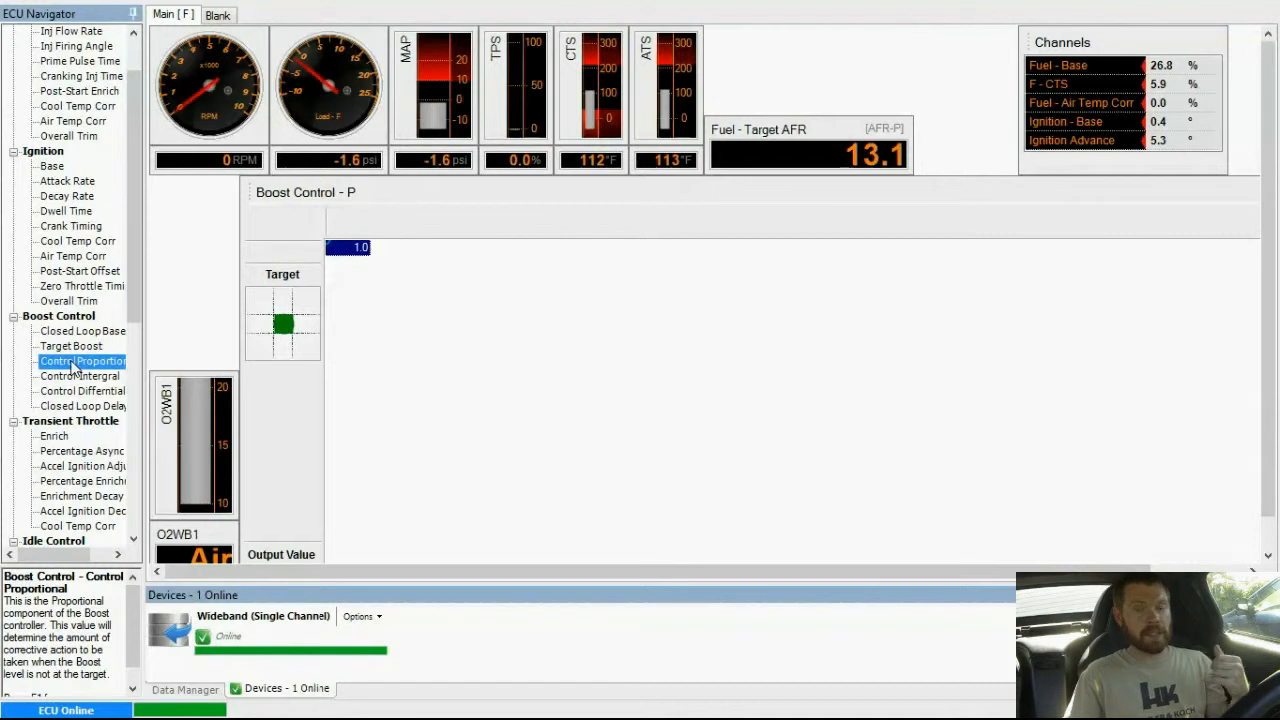
# Step: Compare the derivative gain (0.0) against the proportional gain, then leave the integral gain (0.0) showing
pyautogui.click(80, 376)
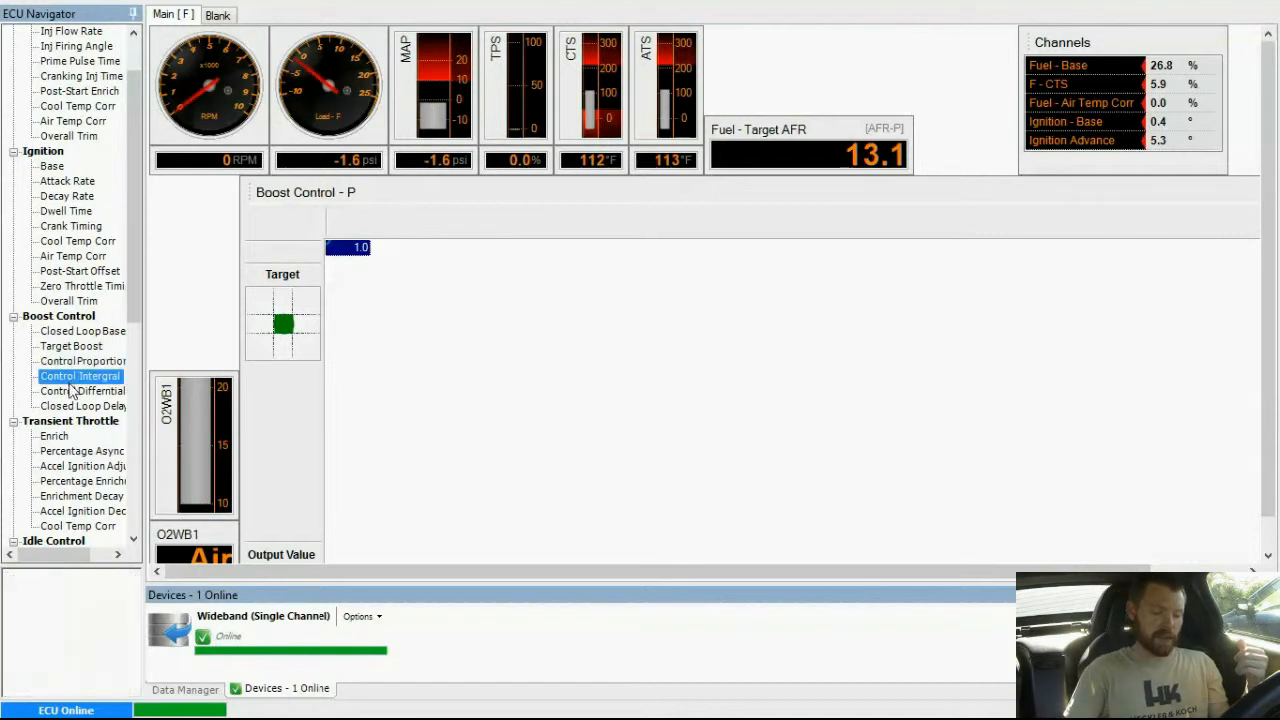
pyautogui.click(82, 390)
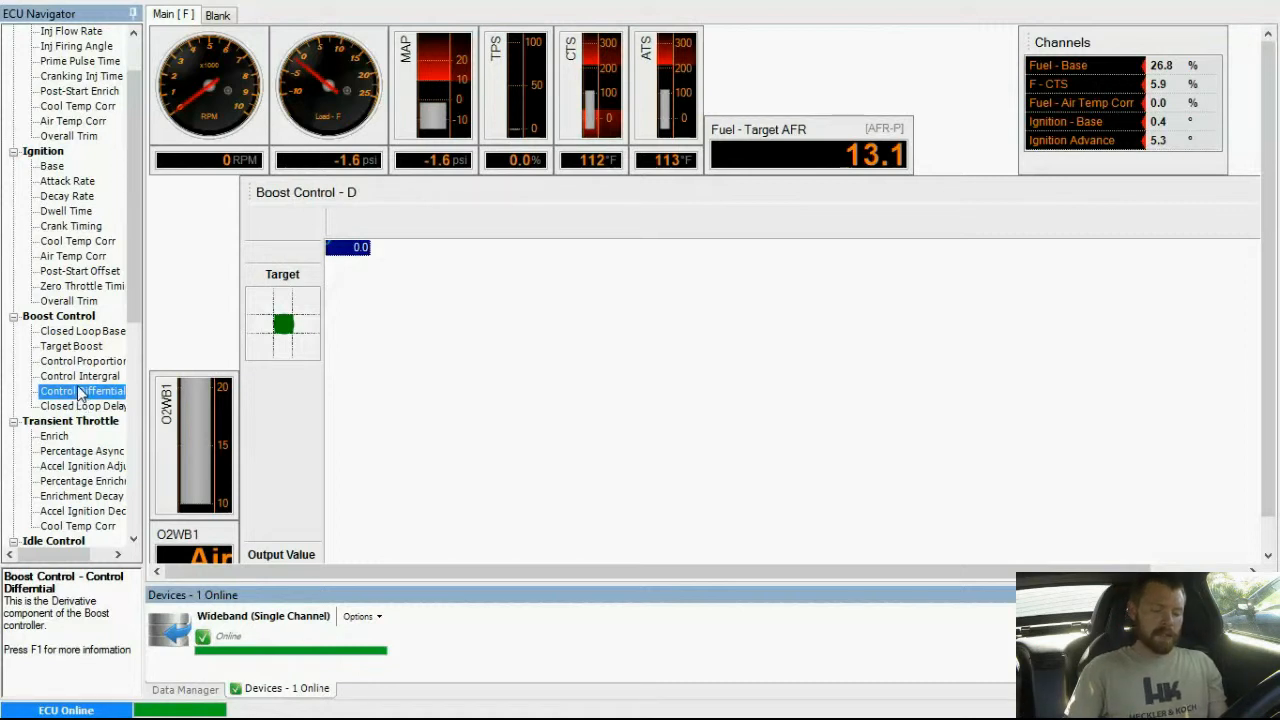
pyautogui.click(82, 360)
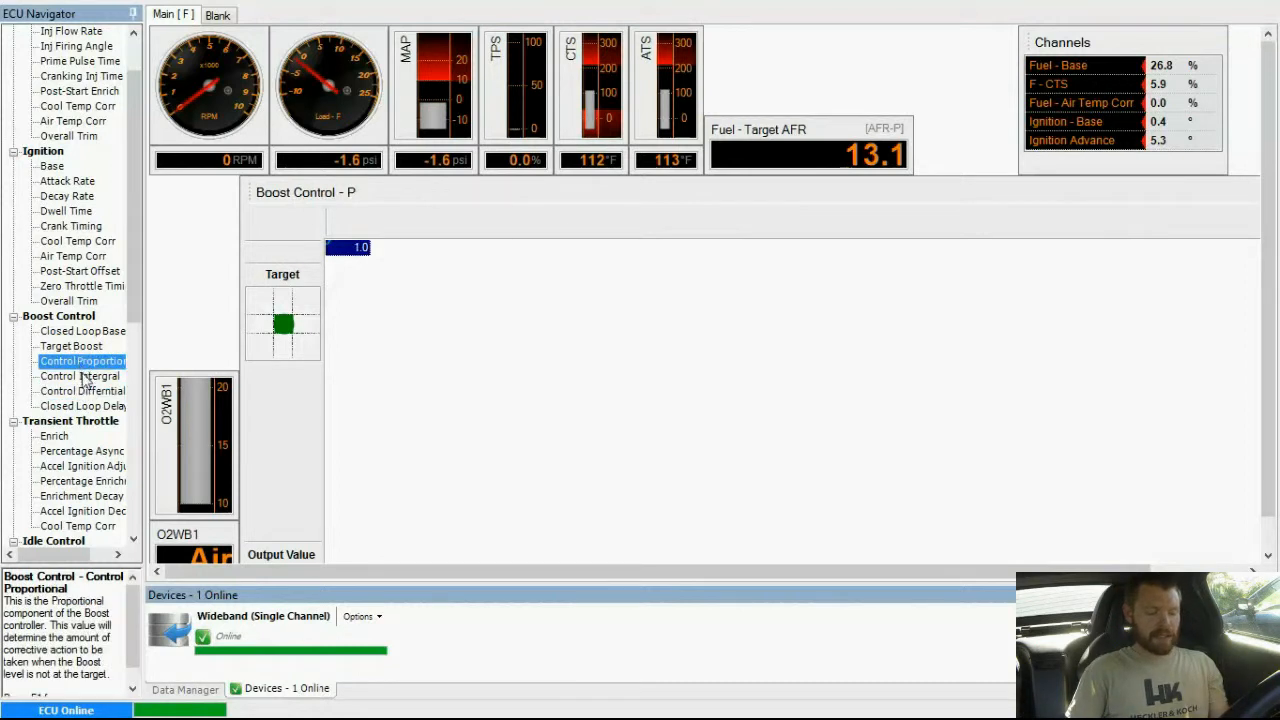
pyautogui.click(82, 390)
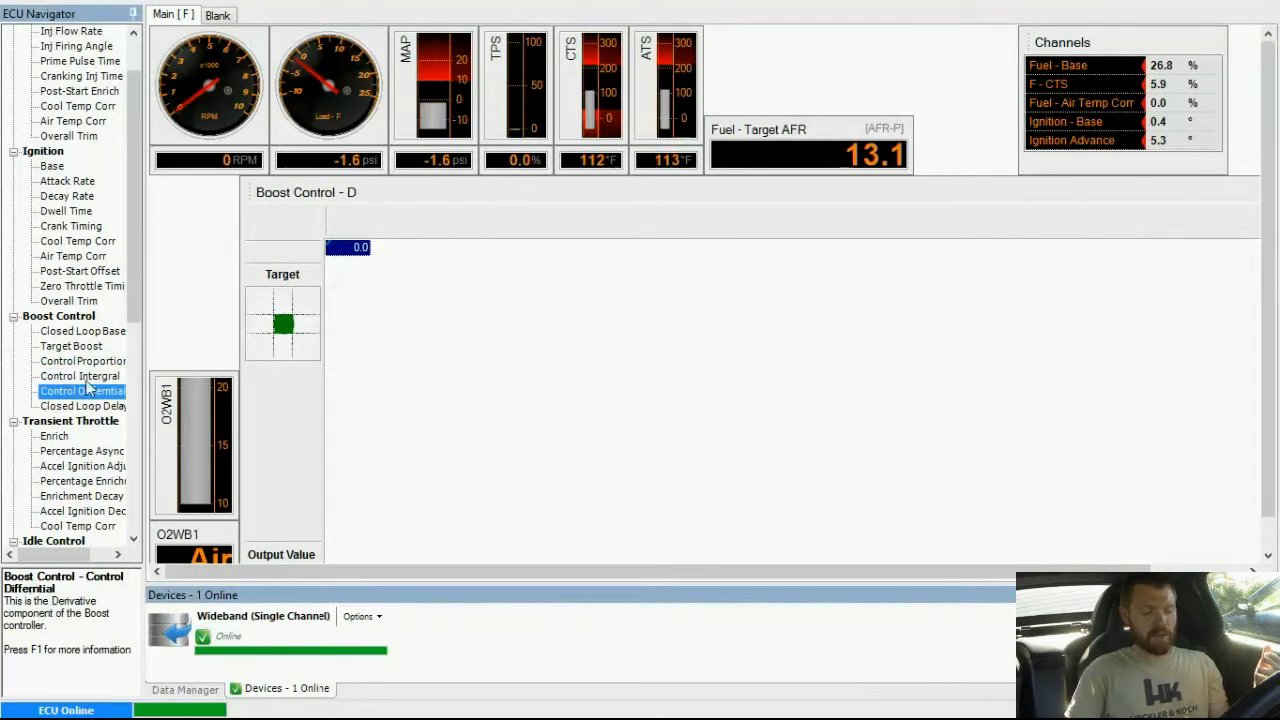
pyautogui.click(82, 360)
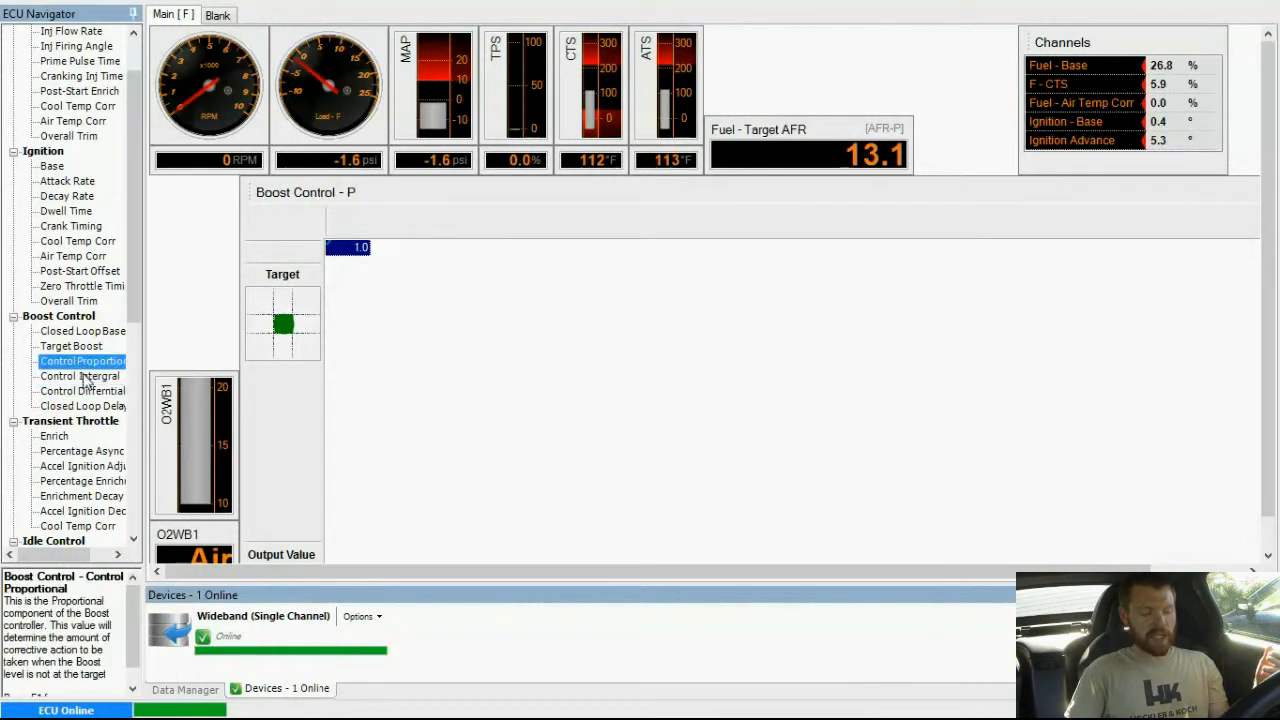
pyautogui.click(80, 376)
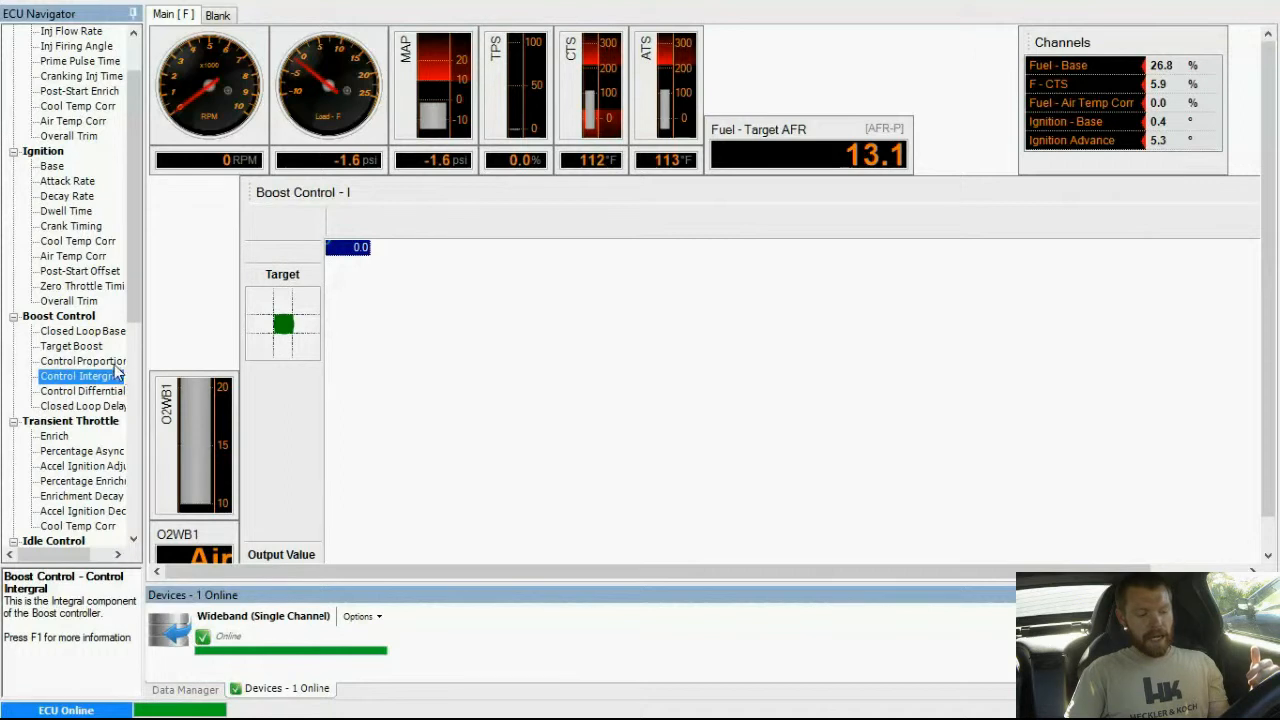
pyautogui.click(82, 360)
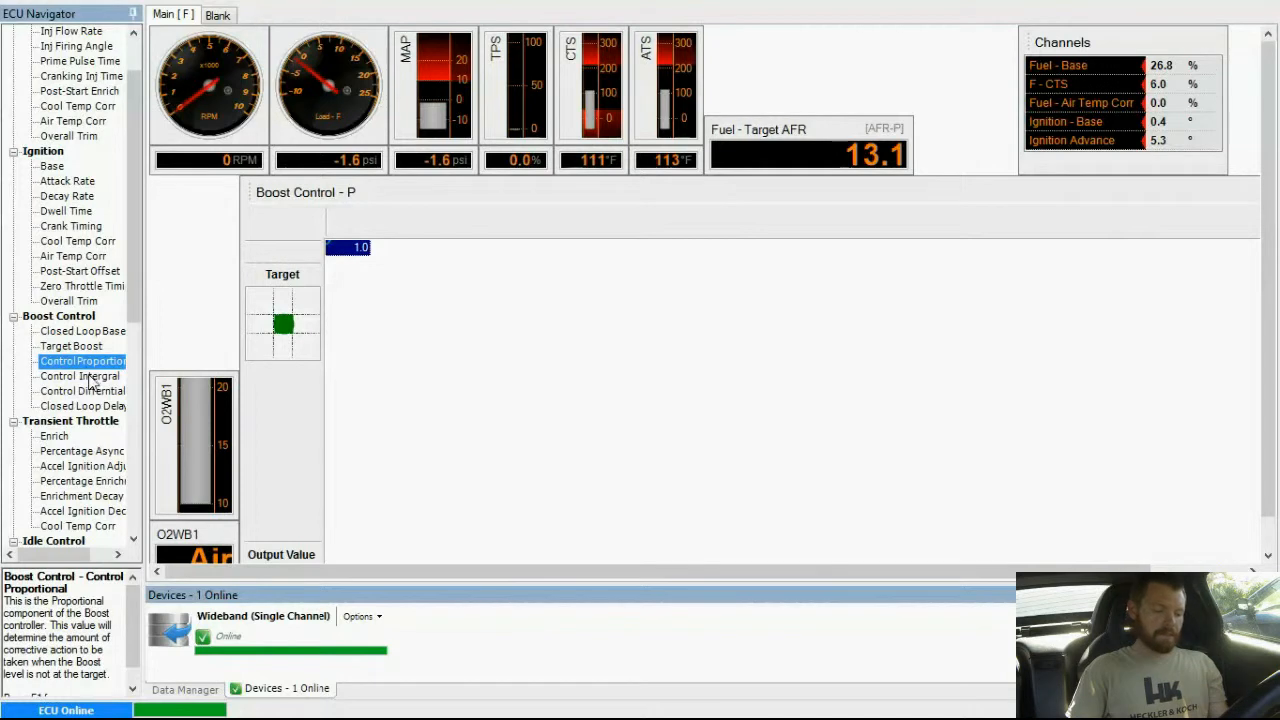
pyautogui.click(72, 346)
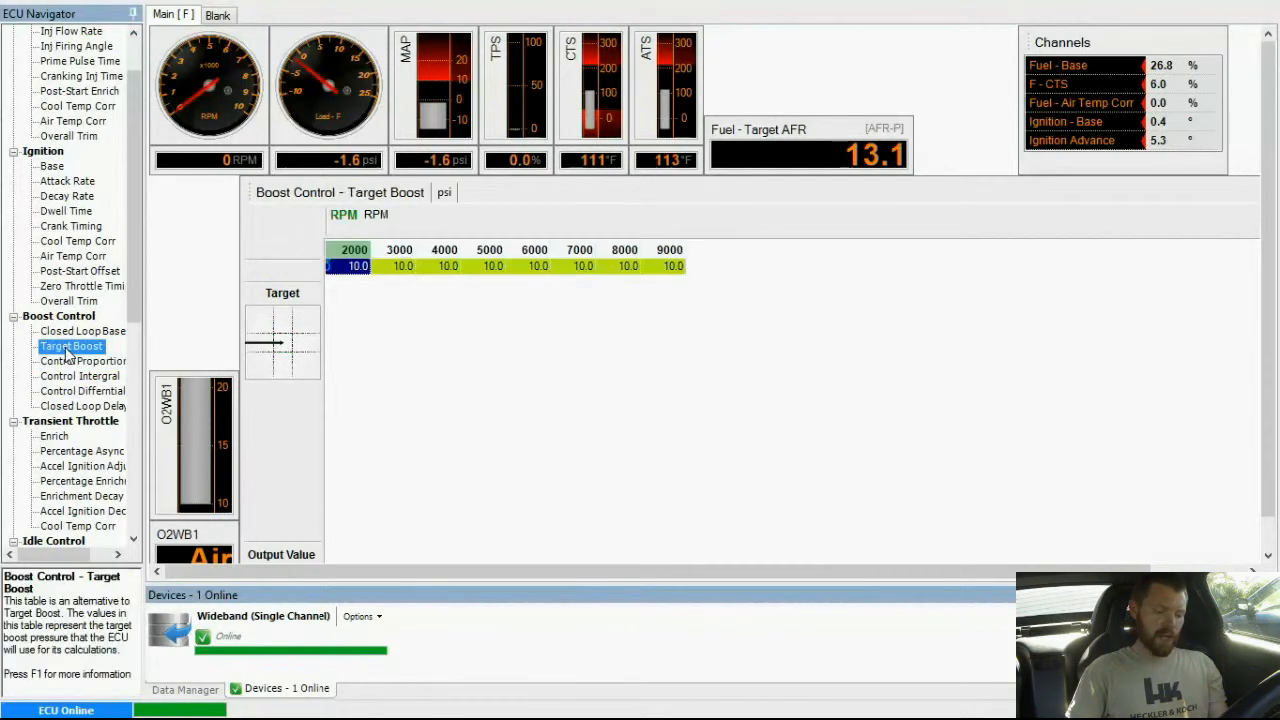
pyautogui.click(84, 360)
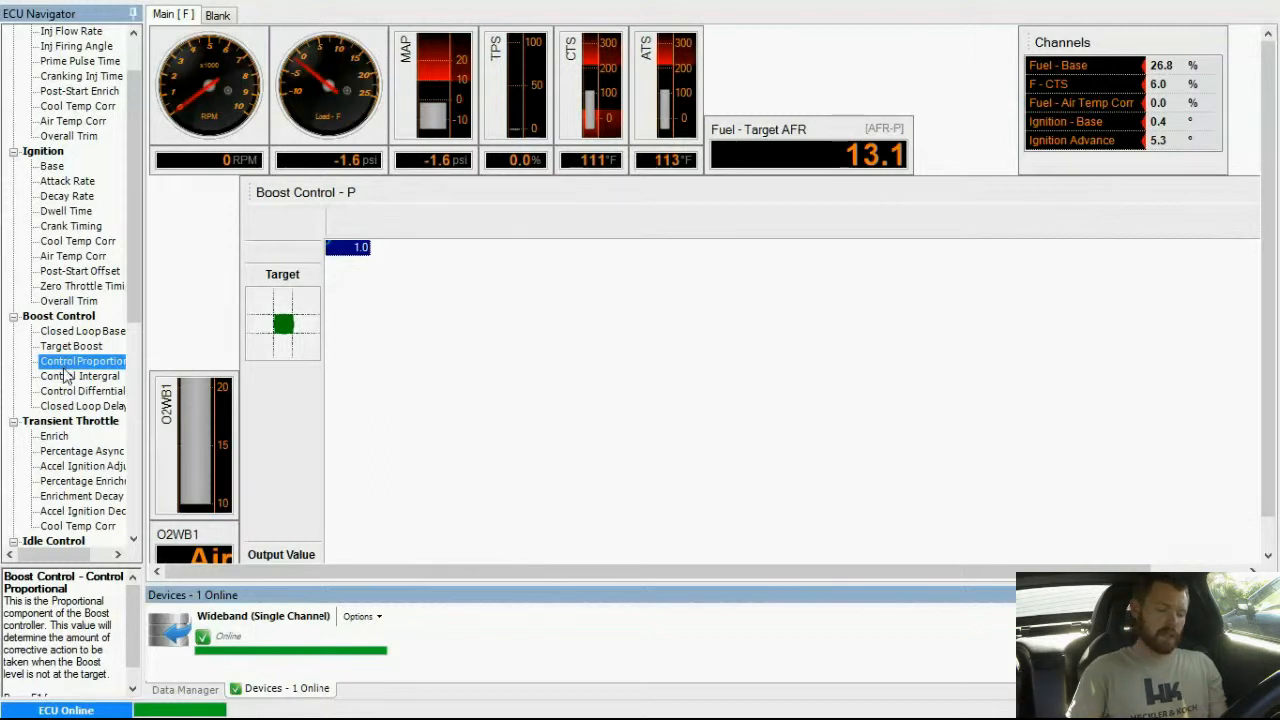
pyautogui.click(80, 376)
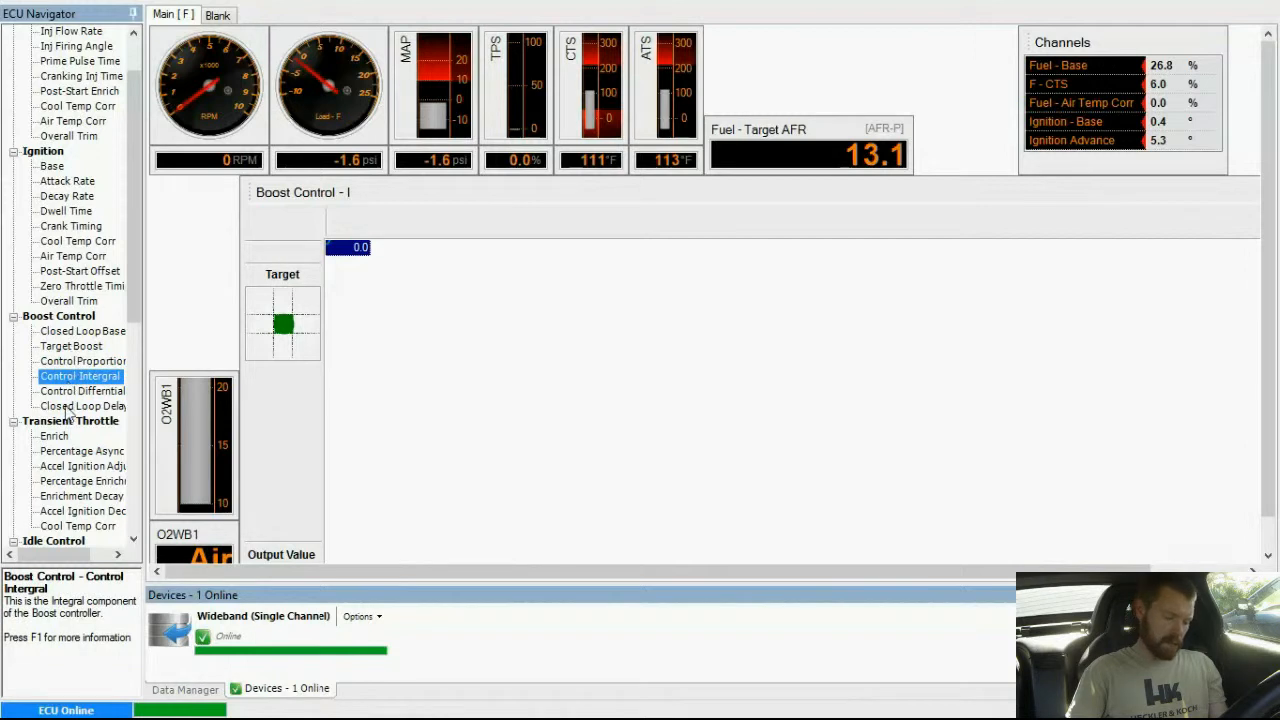